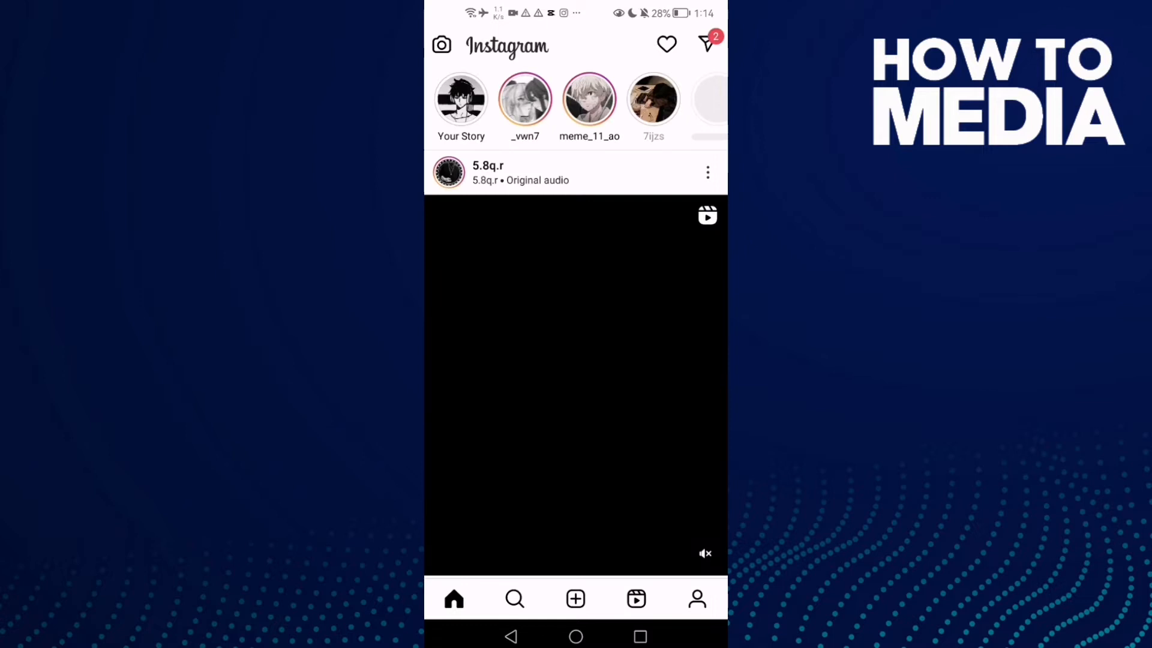
# - Go to your own profile and bring up the account menu with Settings, Archive and Saved
pyautogui.click(696, 597)
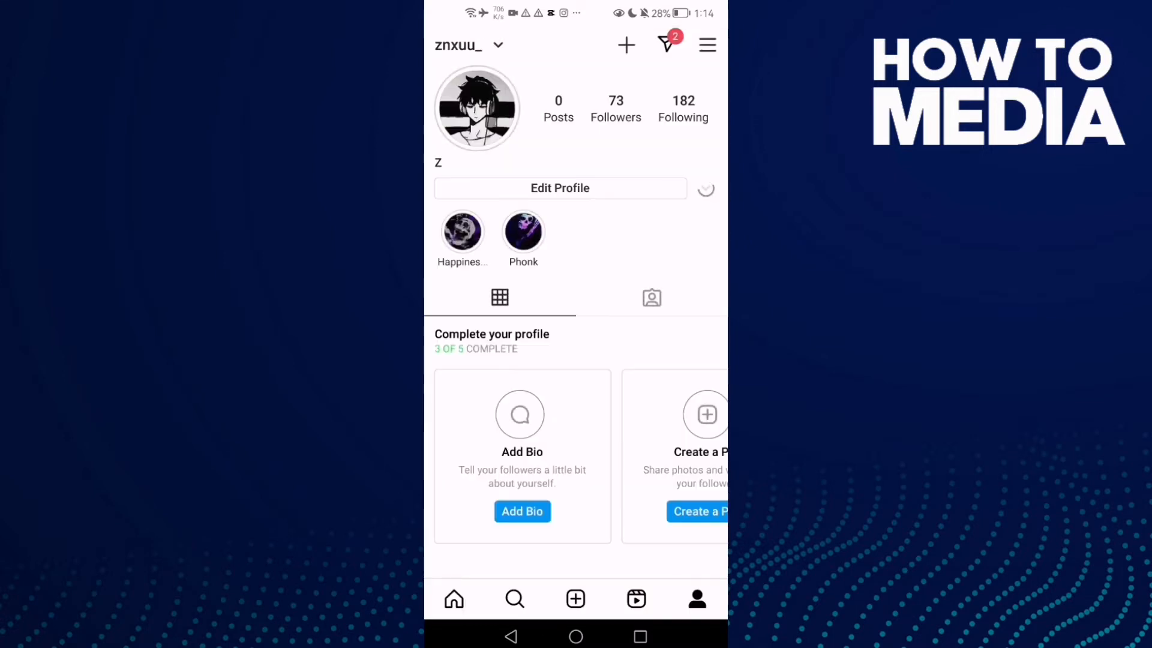
pyautogui.click(704, 189)
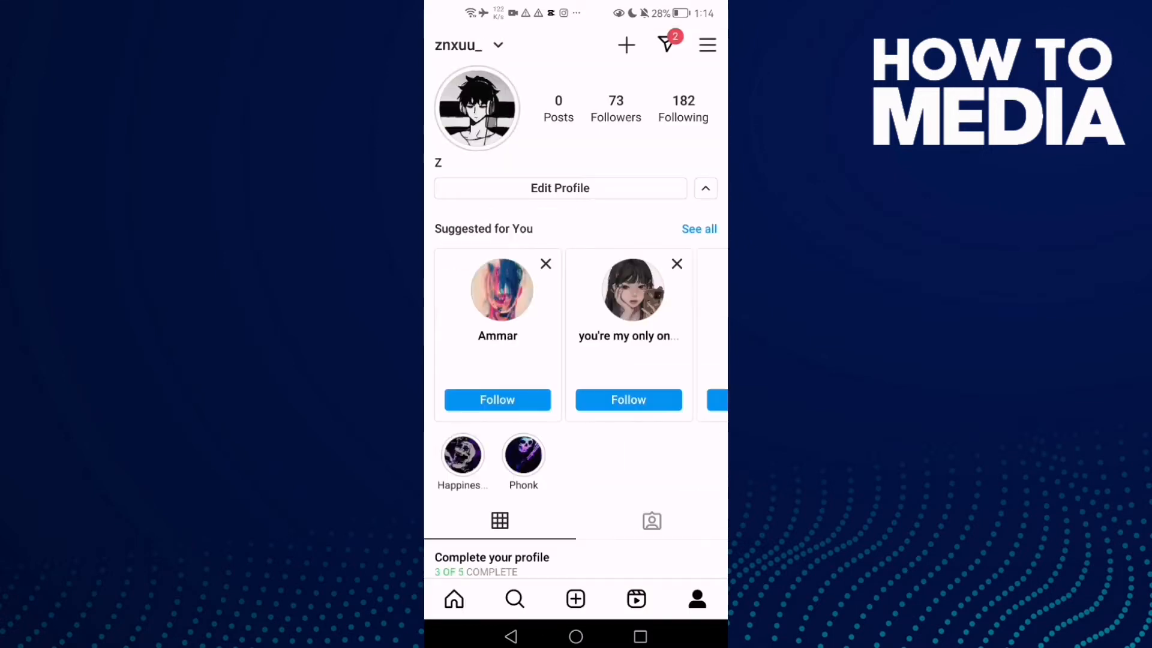
pyautogui.click(708, 45)
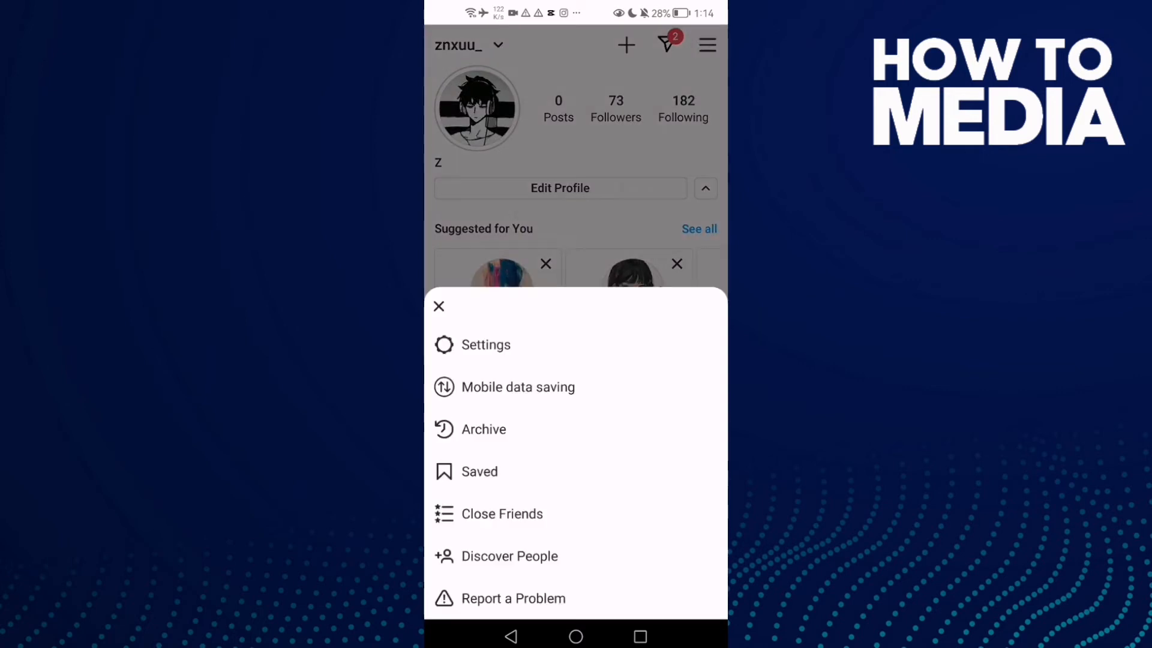
# - Navigate Settings > Privacy > Tags to reach the tag privacy settings
pyautogui.click(486, 345)
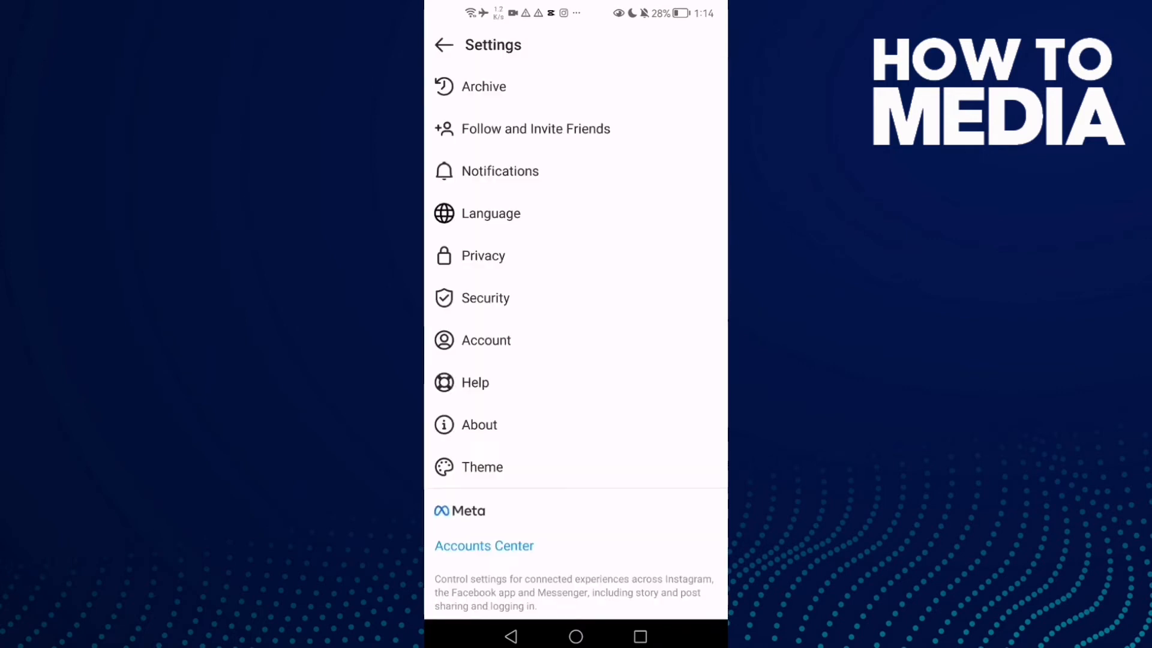
pyautogui.click(484, 254)
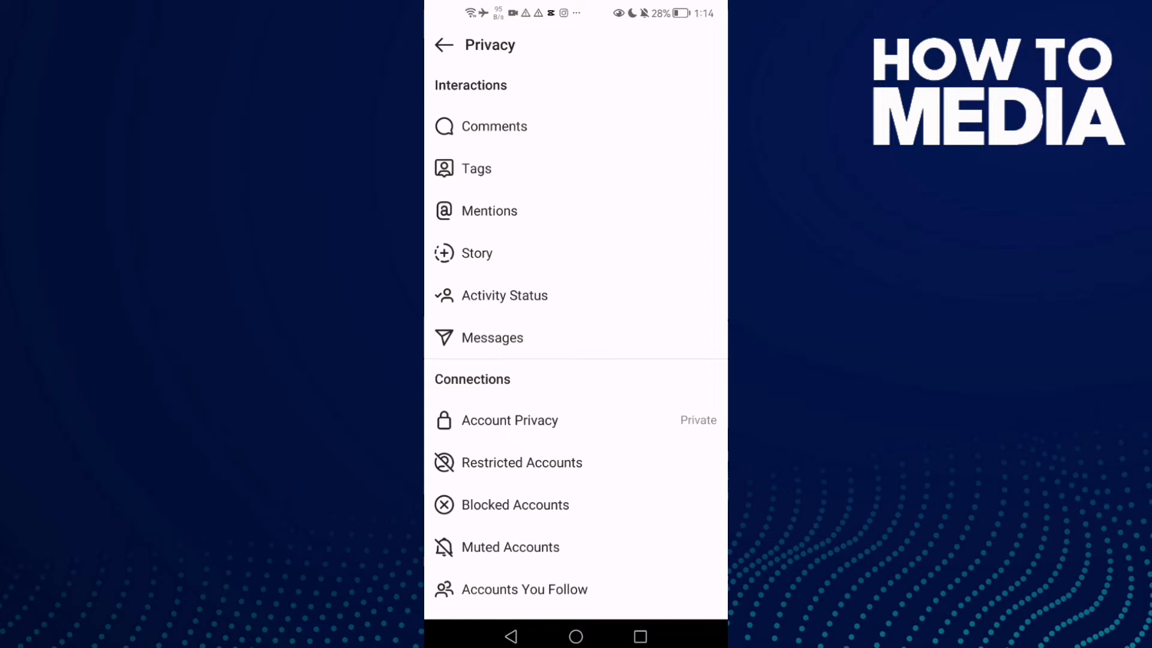
pyautogui.click(476, 168)
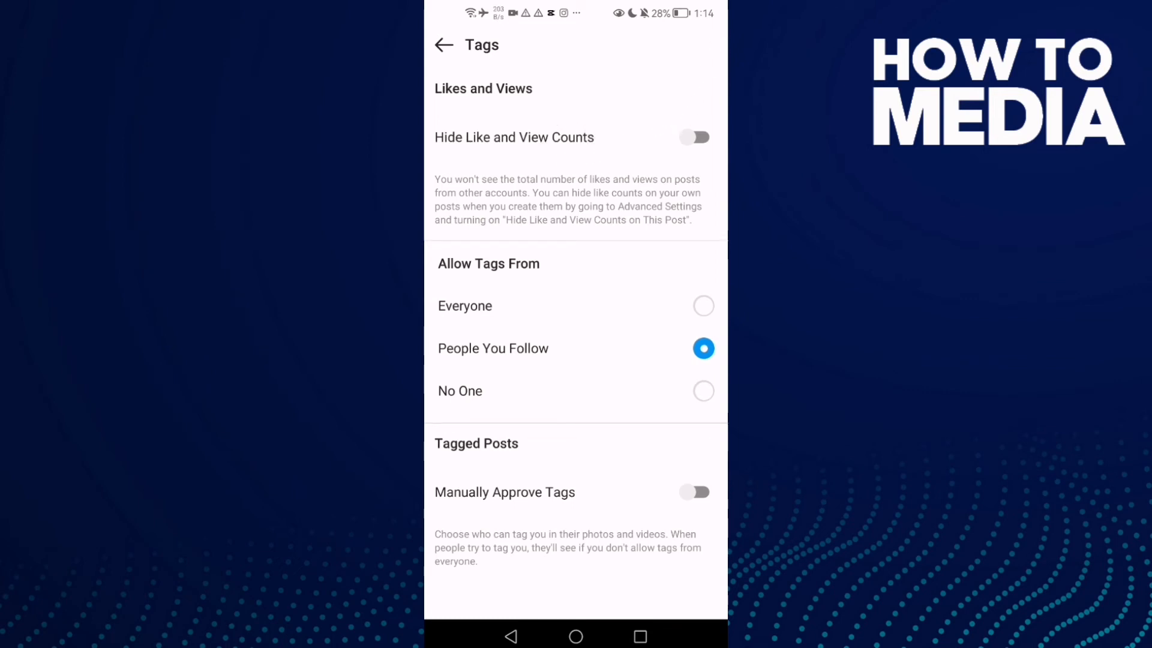
# - Switch on the Hide Like and View Counts toggle in Tags privacy
pyautogui.click(692, 137)
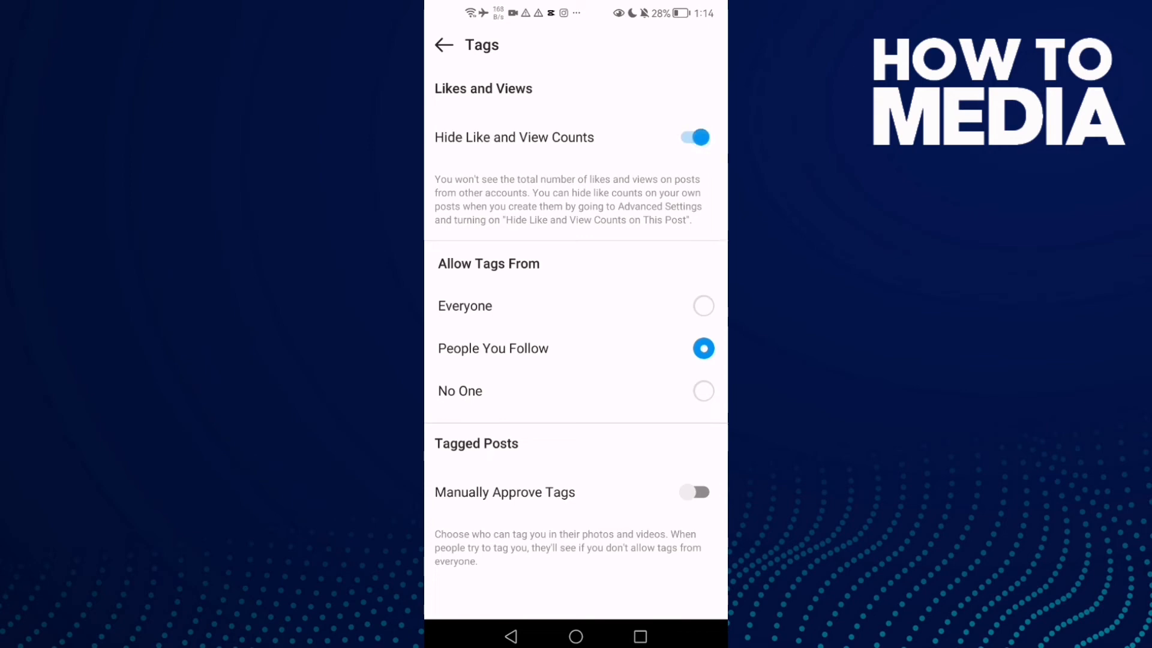